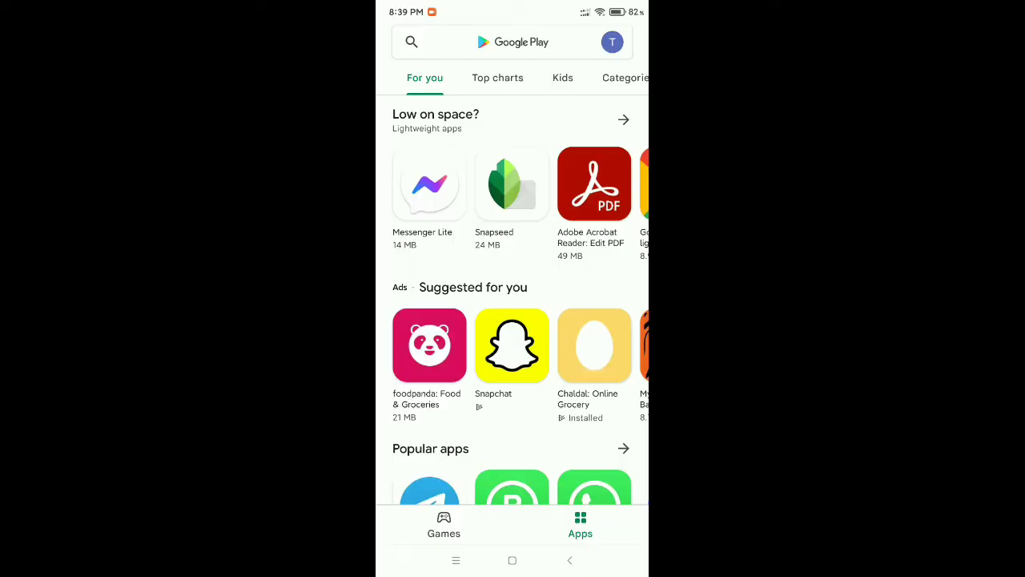
# - Search the Play Store for 'gmail' and return to the home screen
pyautogui.click(512, 42)
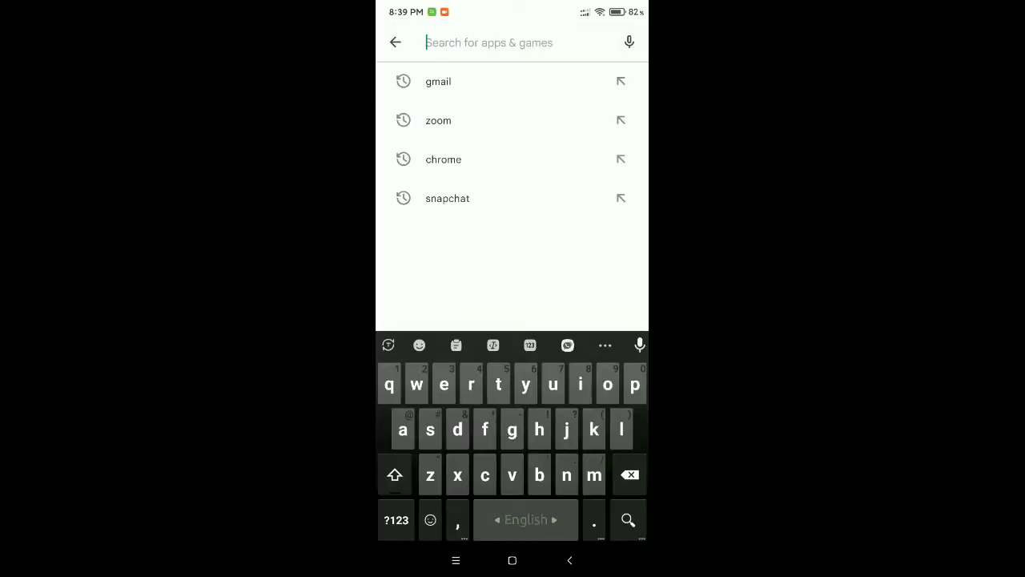
pyautogui.write('gmail')
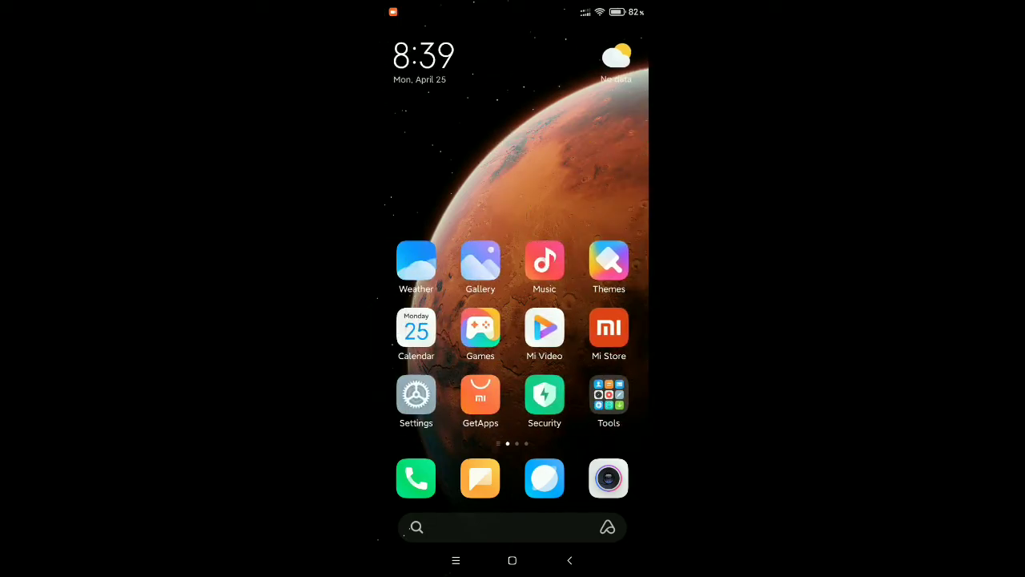
# - Go from the home screen into Settings and reach the Apps section
pyautogui.click(416, 394)
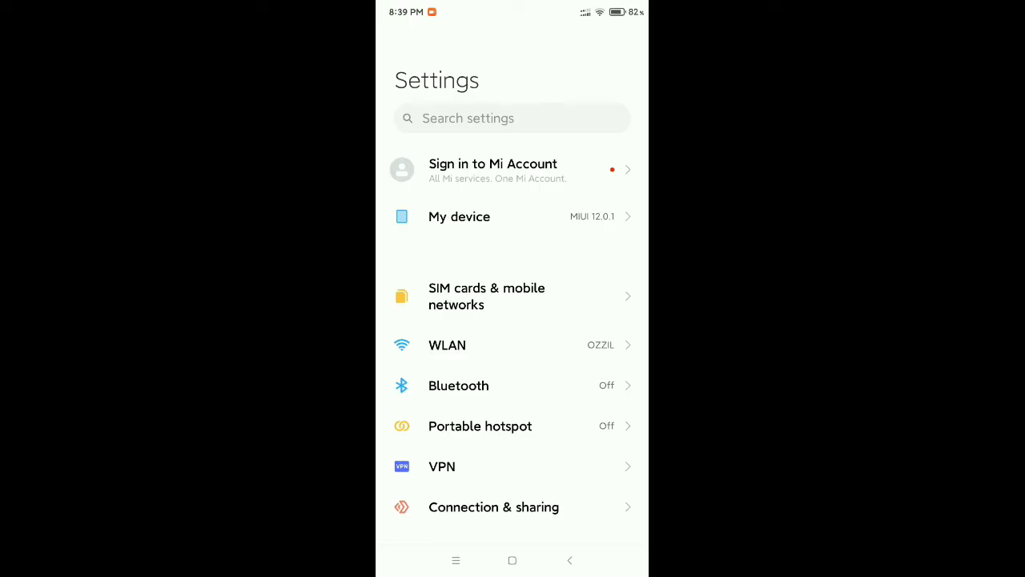
pyautogui.scroll(-3)
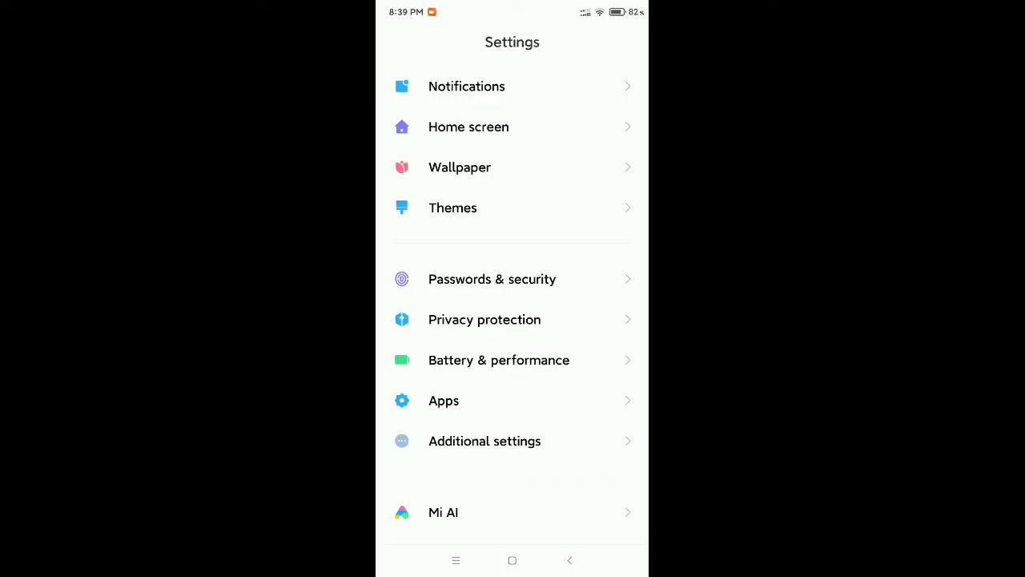
pyautogui.click(442, 400)
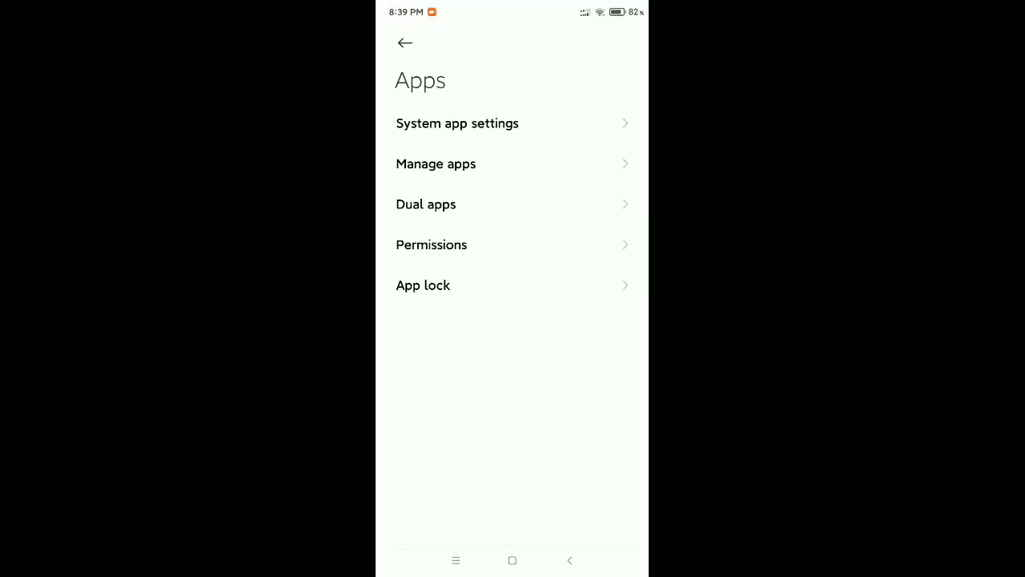
# - Find Gmail in Manage apps by searching 'gm' and show its App info
pyautogui.click(435, 163)
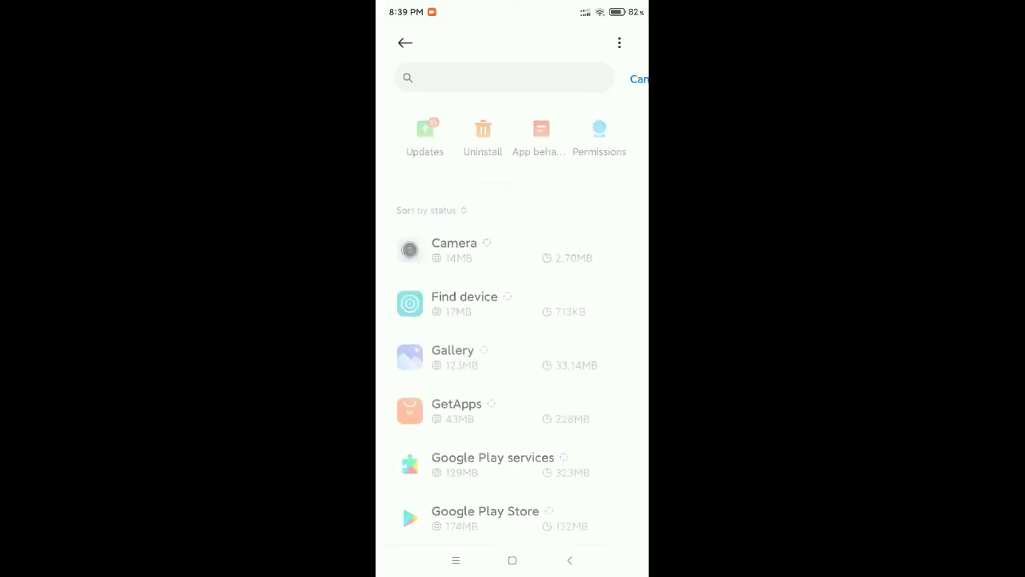
pyautogui.write('gm')
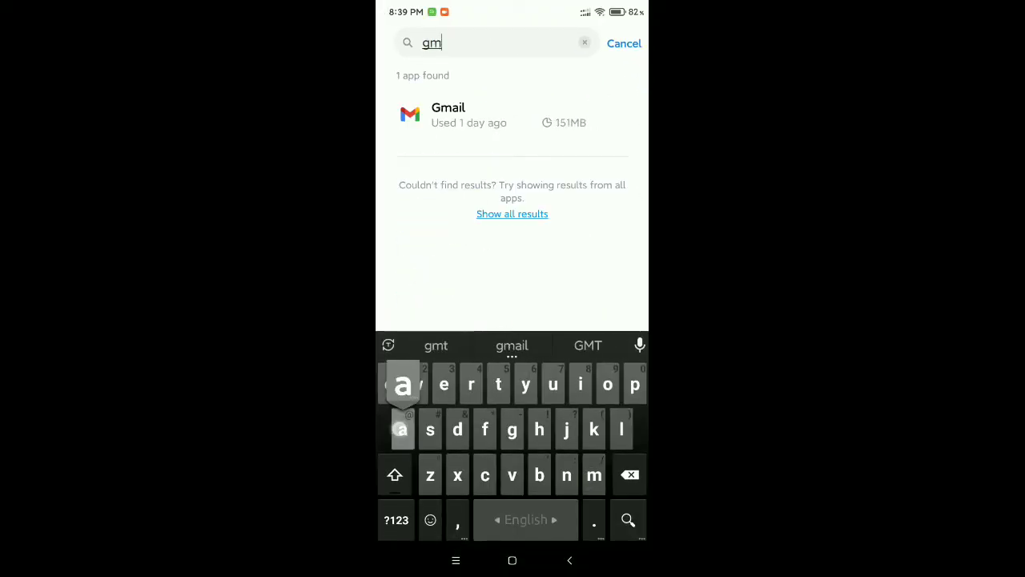
pyautogui.click(448, 115)
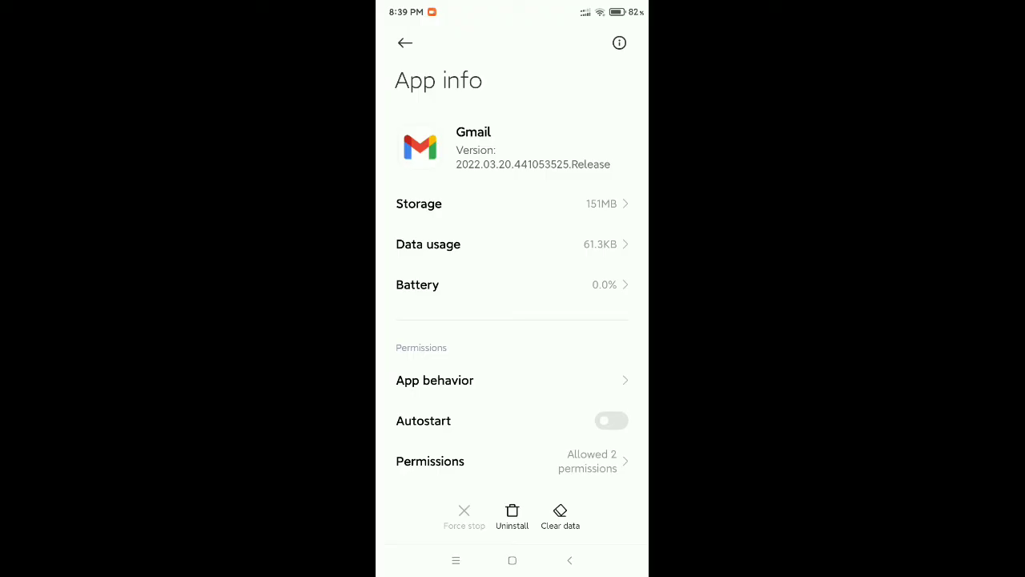
# - Clear only Gmail's cache via Clear data > Clear cache > OK, then return home
pyautogui.click(561, 516)
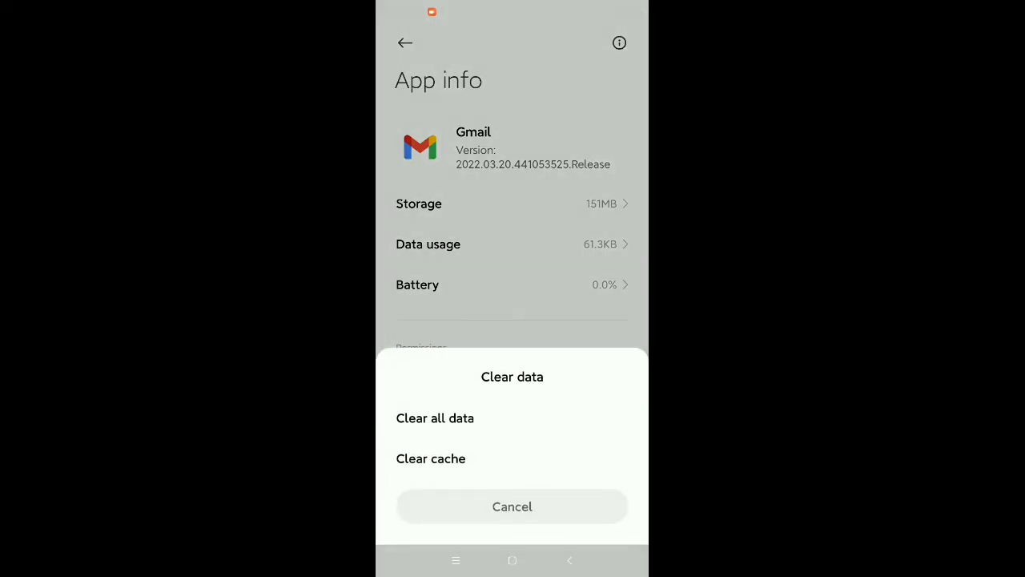
pyautogui.click(430, 458)
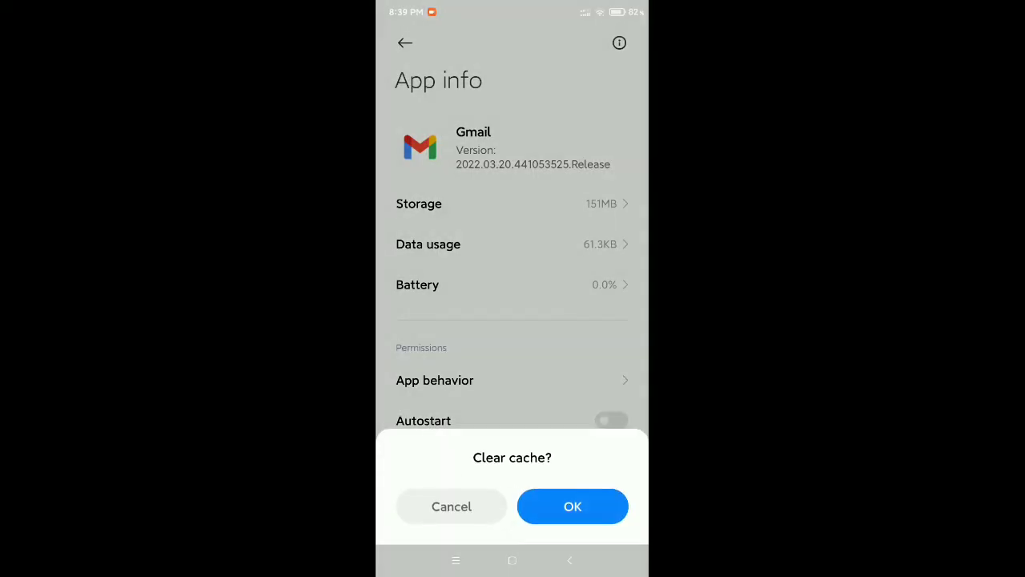
pyautogui.click(572, 506)
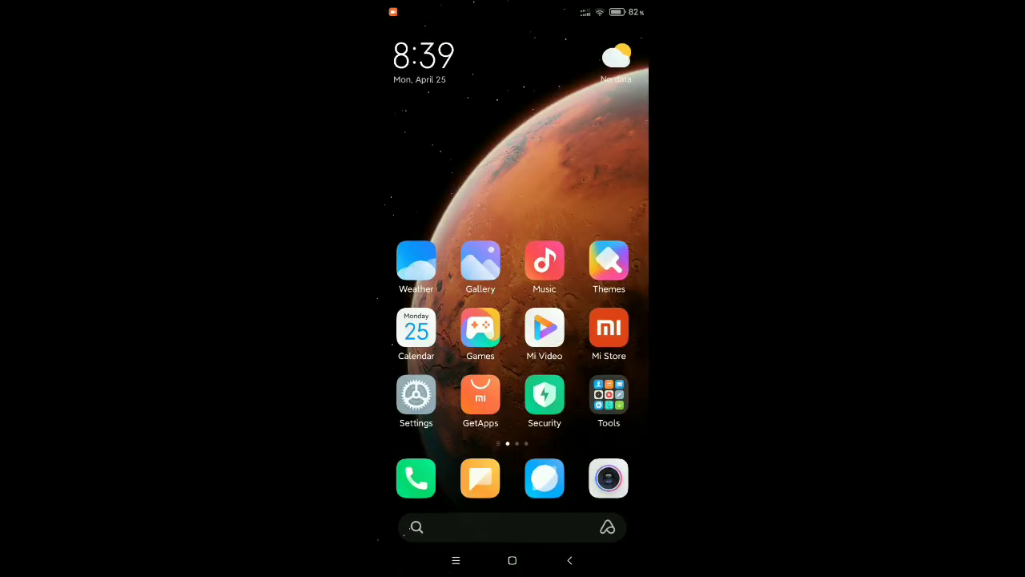
pyautogui.hscroll(-3)
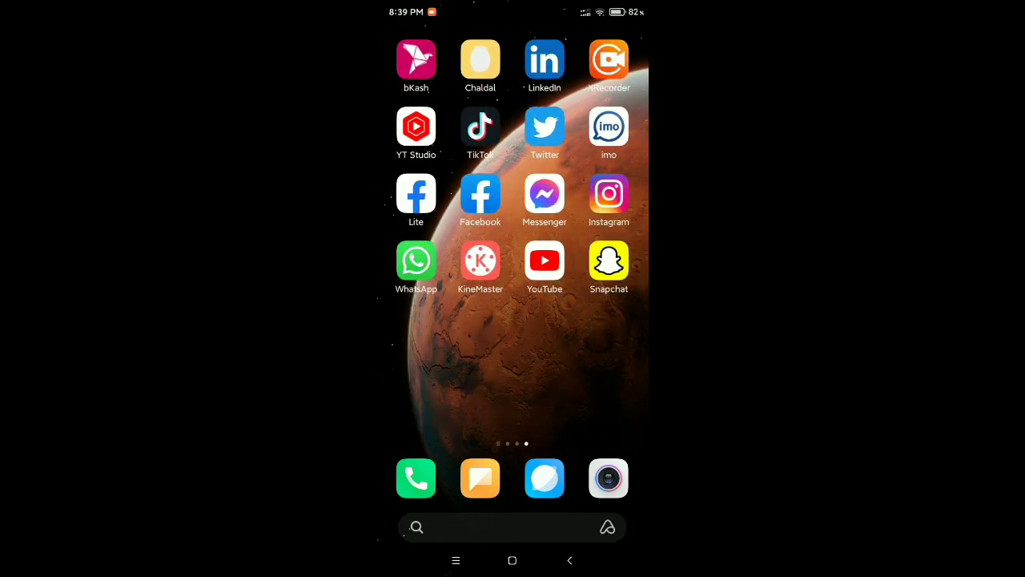